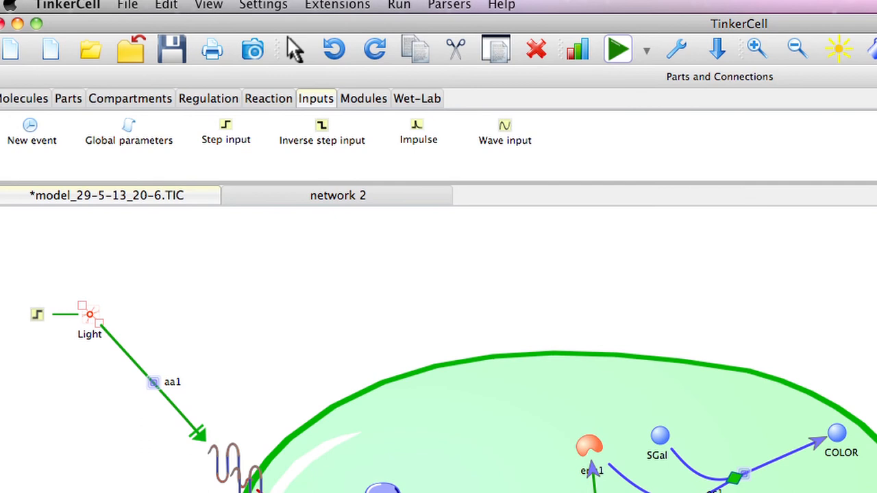
- Select the Light node to display the Function plot of Light versus Light.step.height
left_click(90, 317)
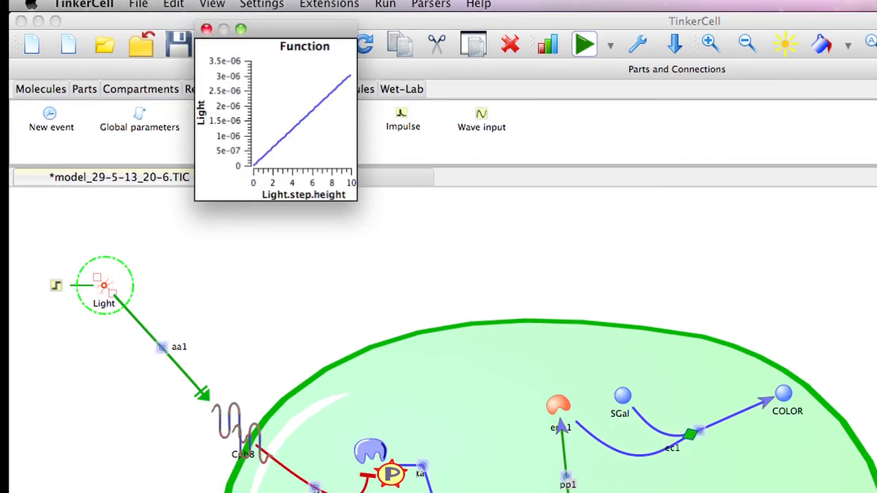